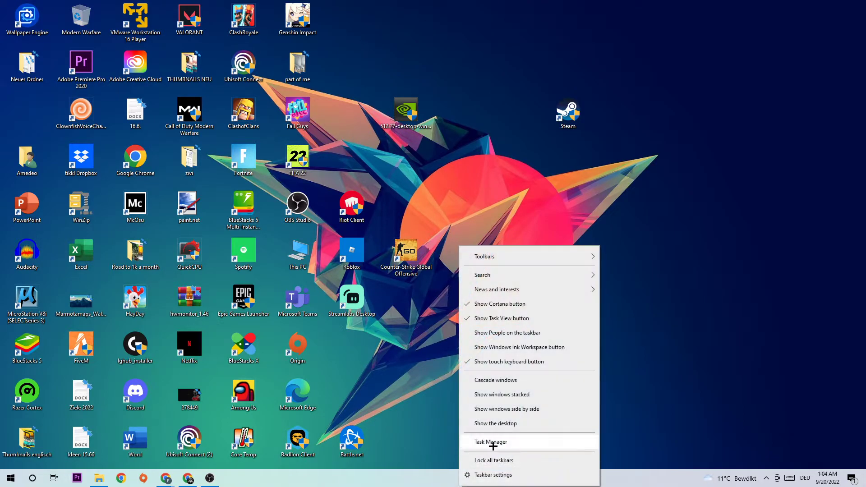
Launch Task Manager from the taskbar's context menu.
click(491, 442)
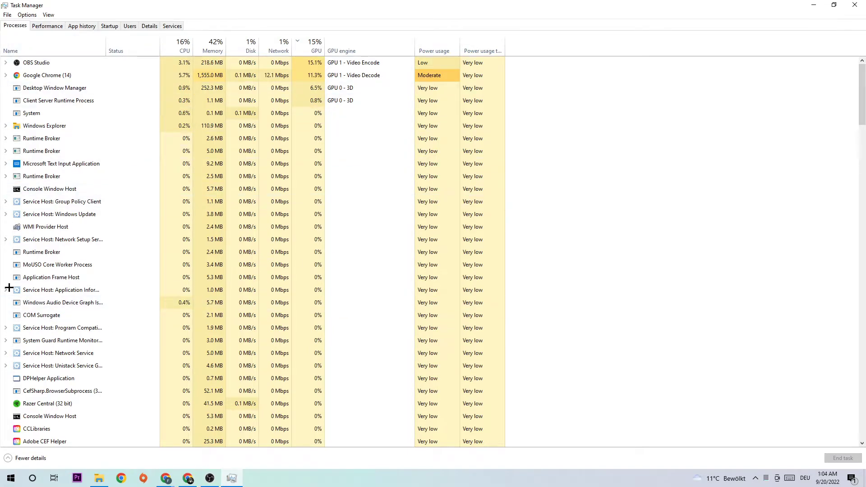
Select a running process and bring up actions for a Runtime Broker process.
click(61, 202)
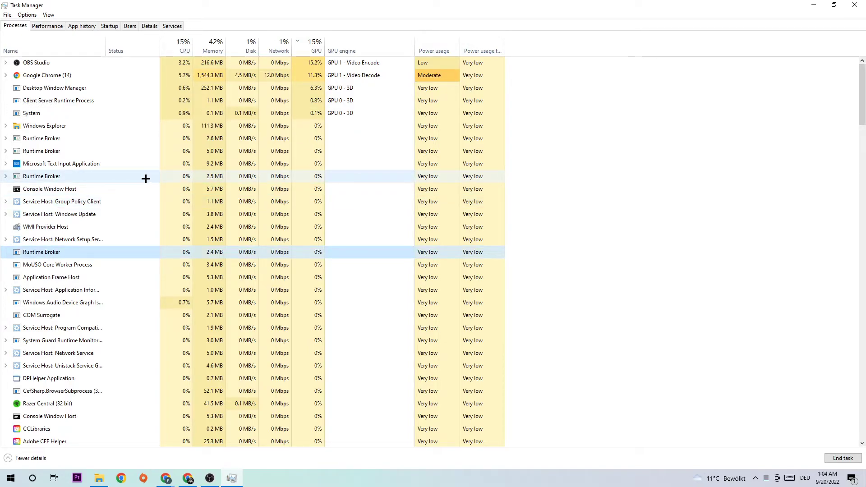
right_click(41, 252)
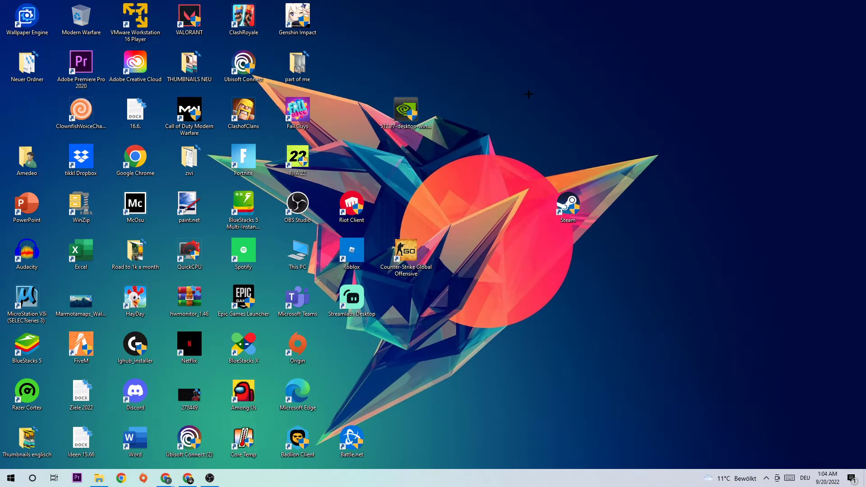
mouse_move(607, 238)
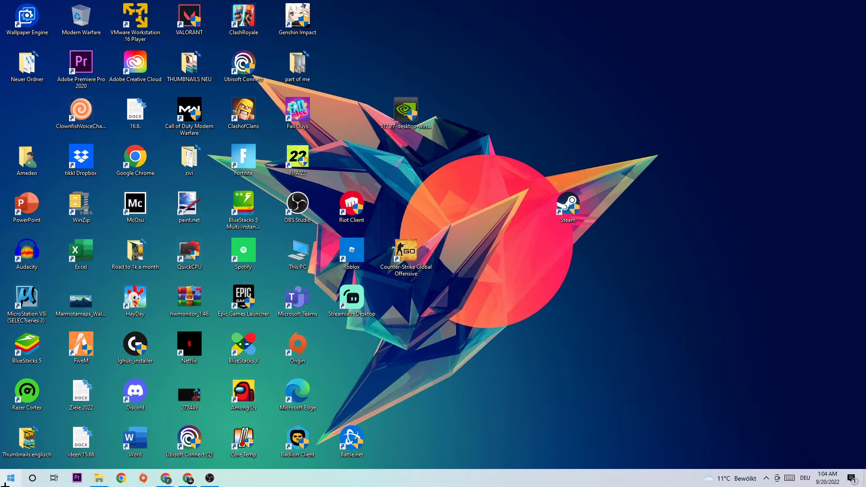
Dismiss the Start app list and drag the Steam shortcut up toward the top of the desktop.
click(8, 479)
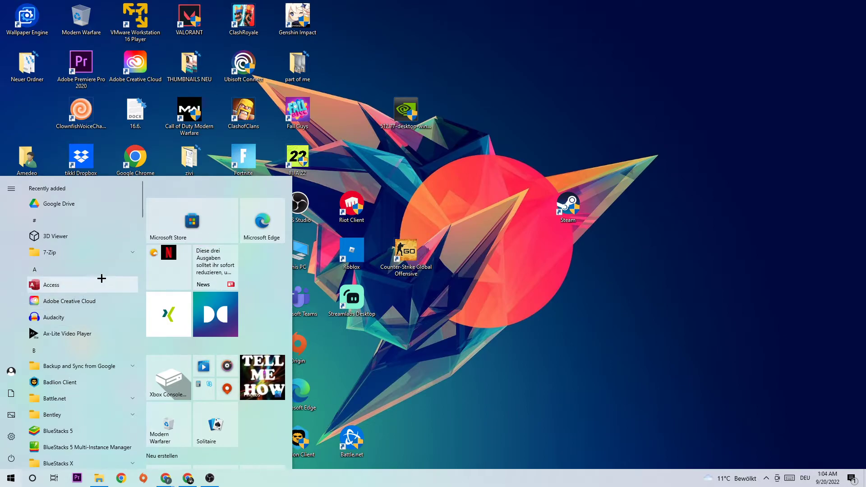
click(569, 207)
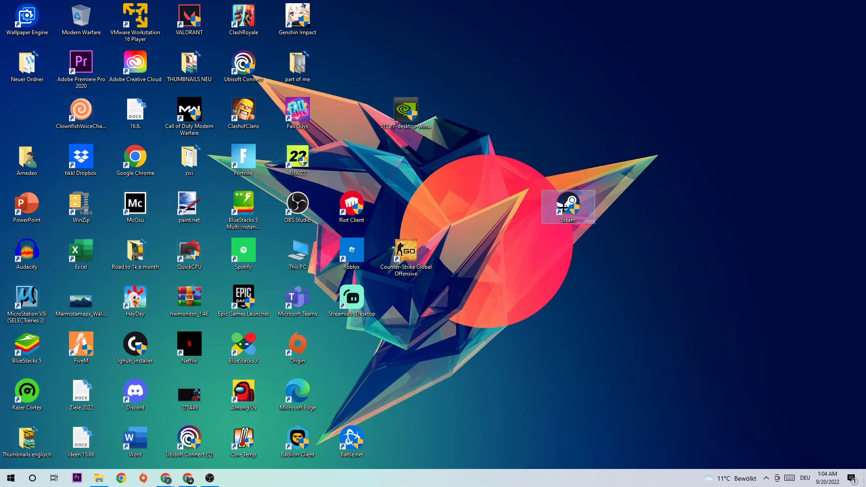
drag(567, 207, 513, 66)
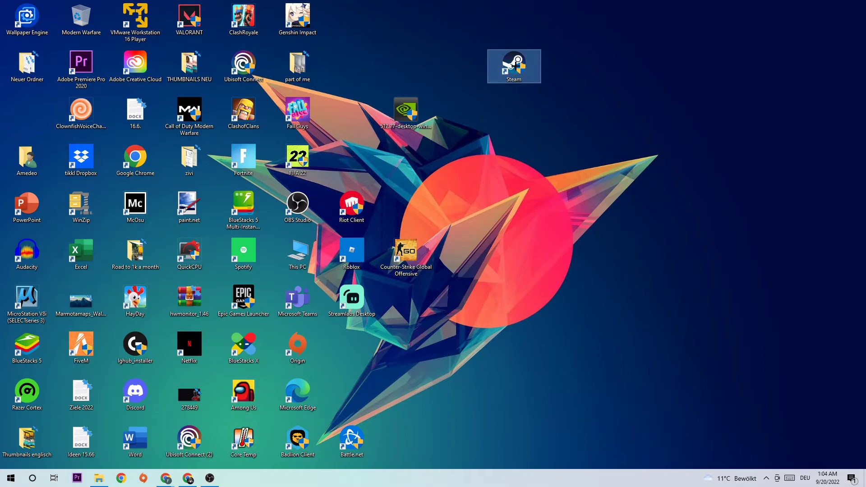
right_click(514, 62)
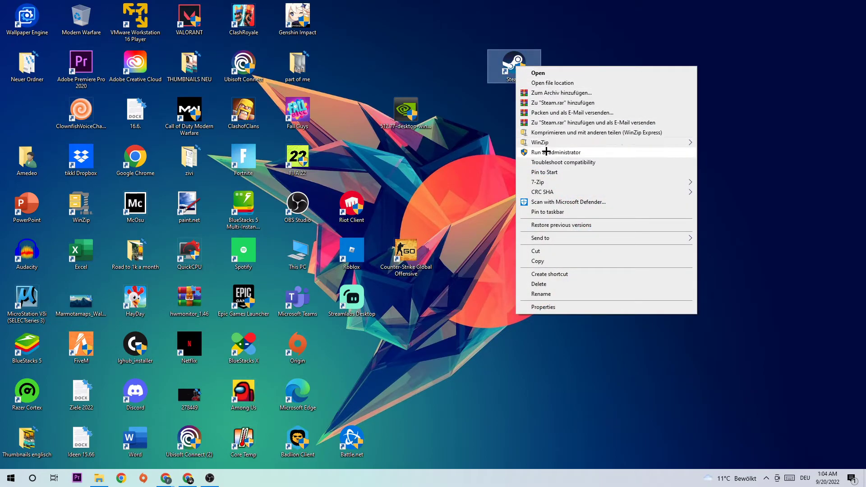
mouse_move(558, 158)
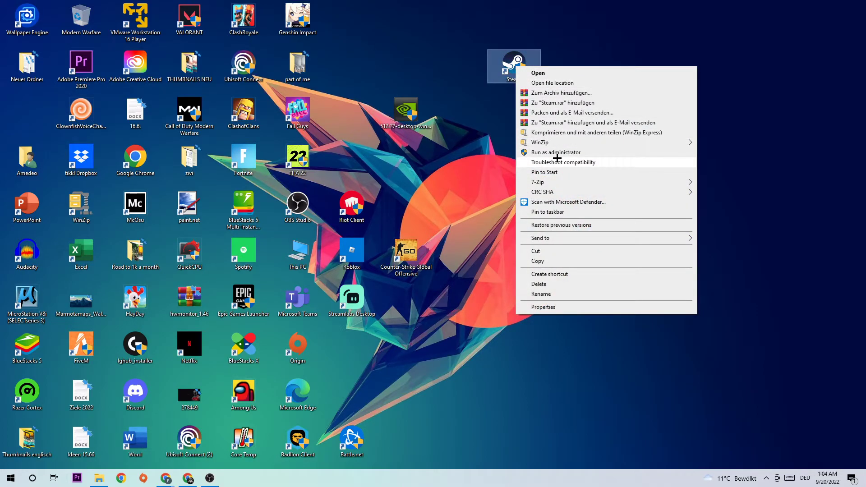
click(462, 161)
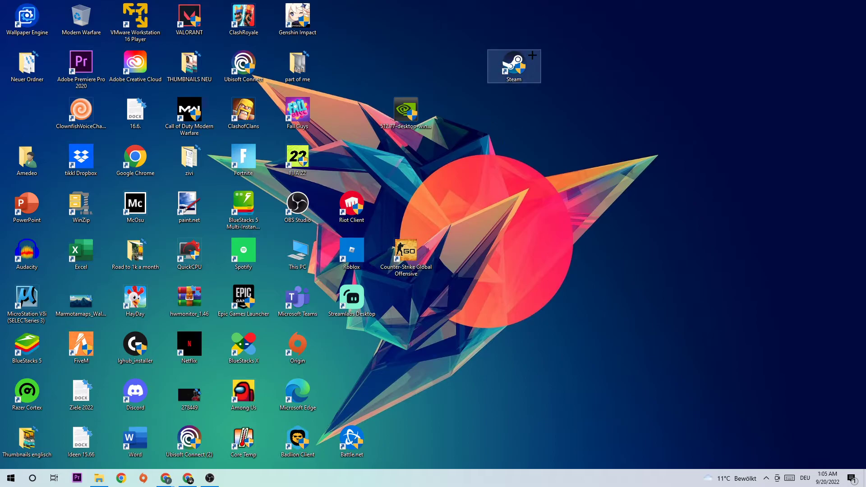
In Steam Properties' Compatibility settings, enable Windows 8 mode and Run as administrator, then apply.
click(514, 66)
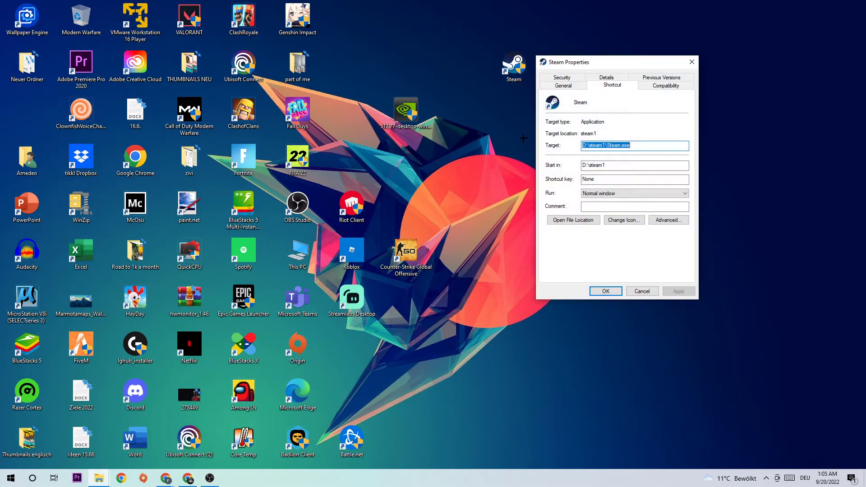
drag(568, 61, 306, 48)
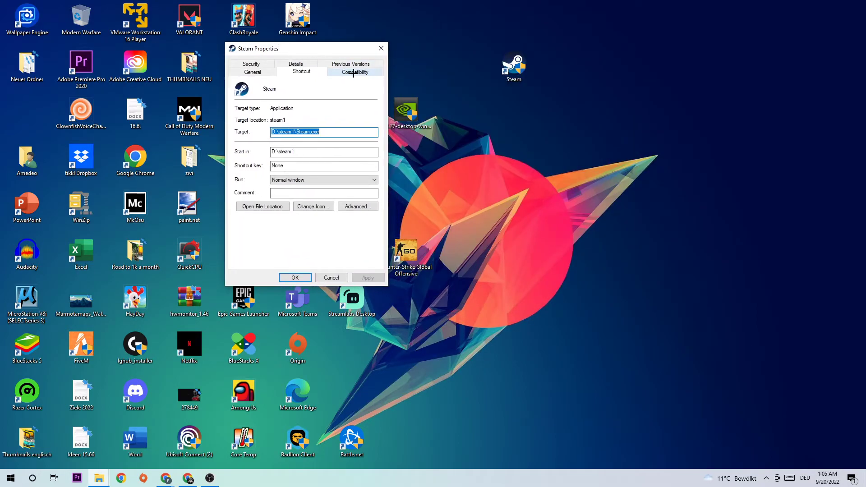
click(356, 71)
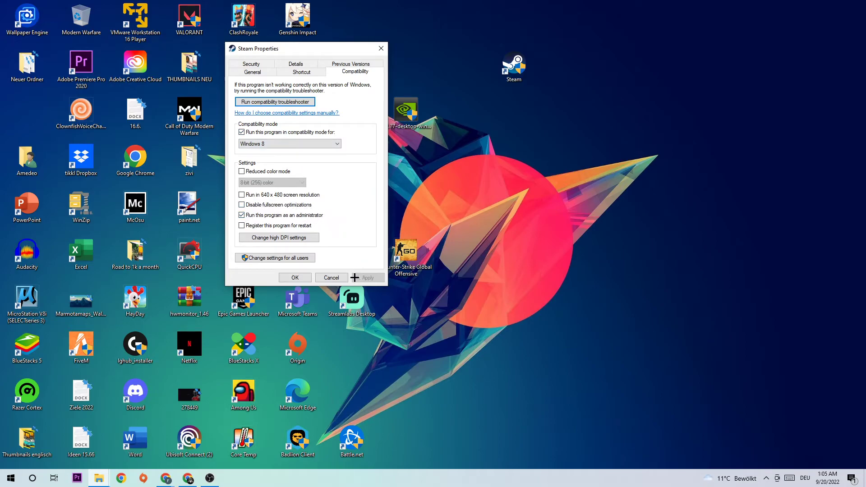
click(331, 278)
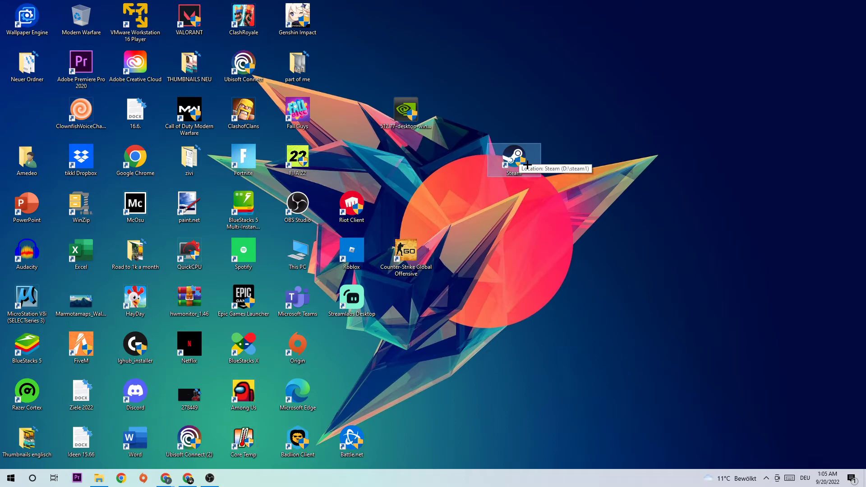
Drag the Steam shortcut to the right and settle it back into its original spot.
drag(514, 160, 622, 114)
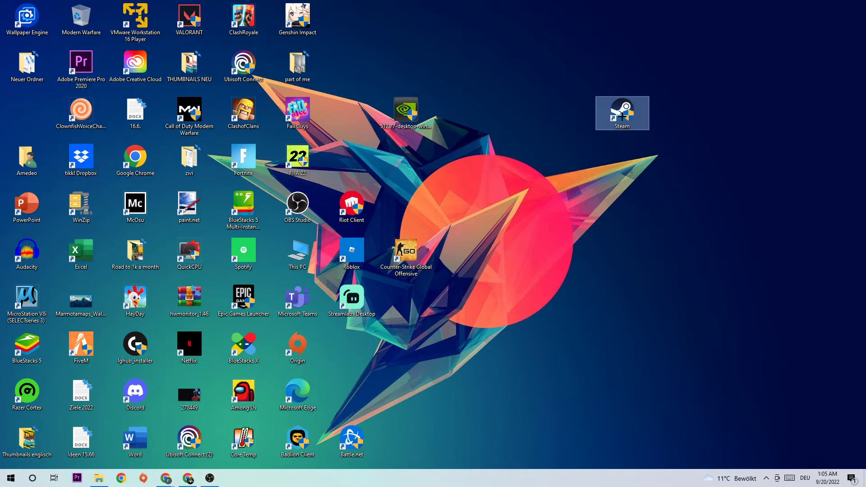
drag(622, 113, 514, 160)
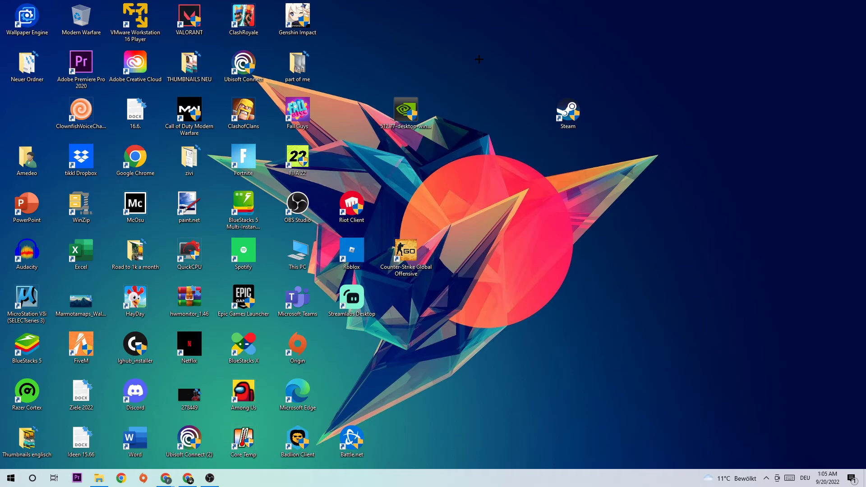
mouse_move(483, 51)
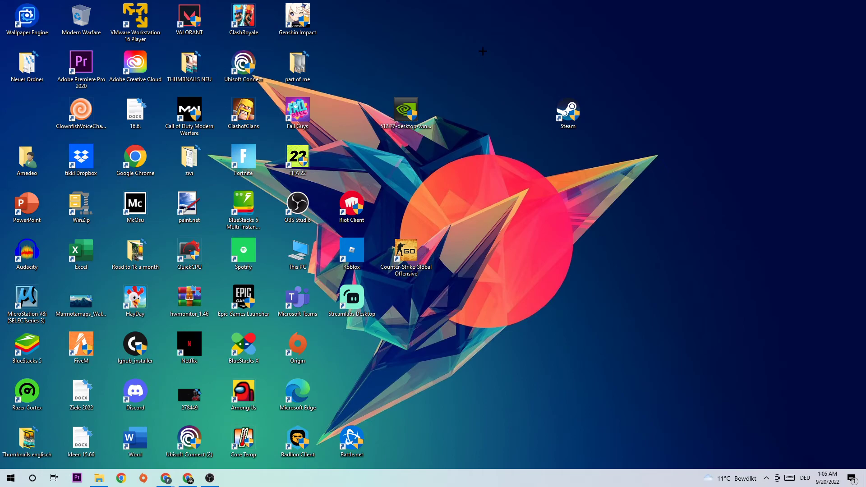